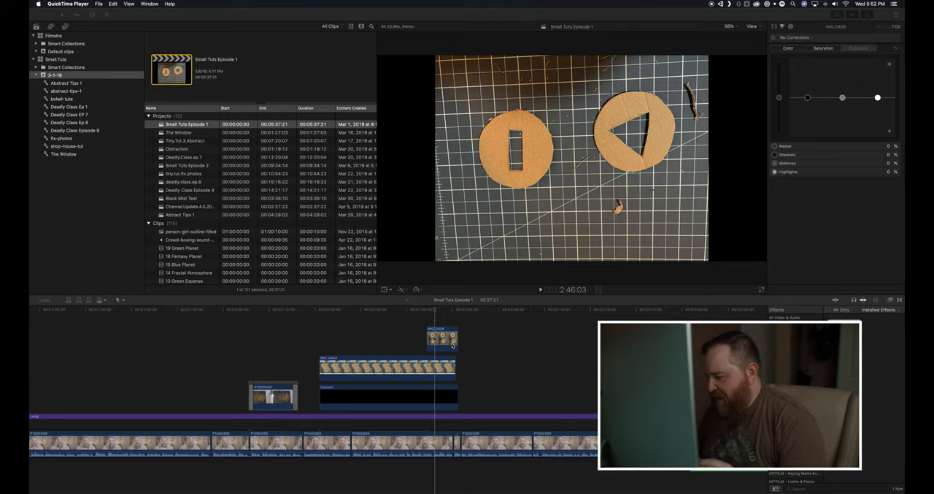
mouse_move(456, 352)
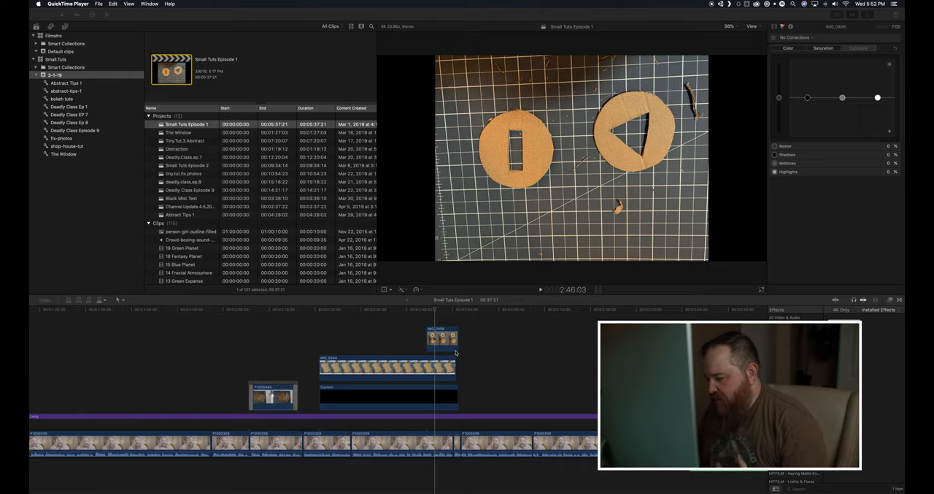
mouse_move(356, 334)
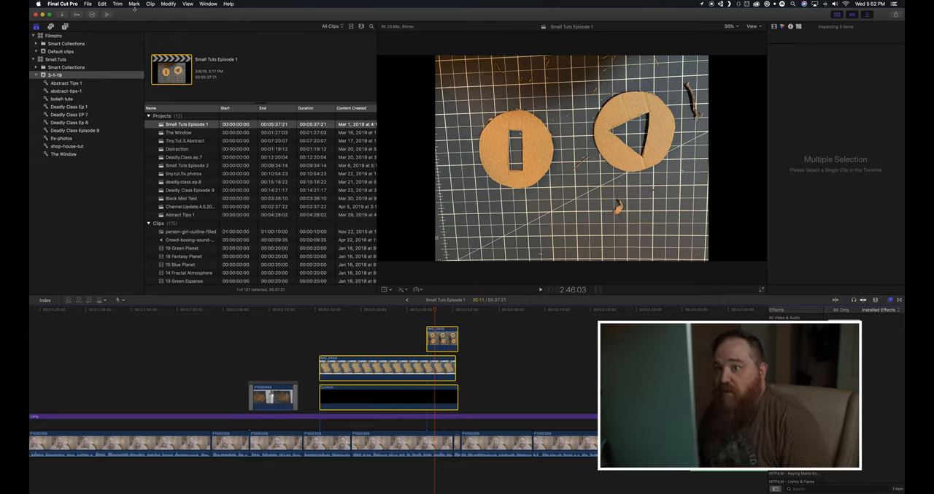
Step: Start a new compound clip from the three selected clips and begin naming it
click(88, 4)
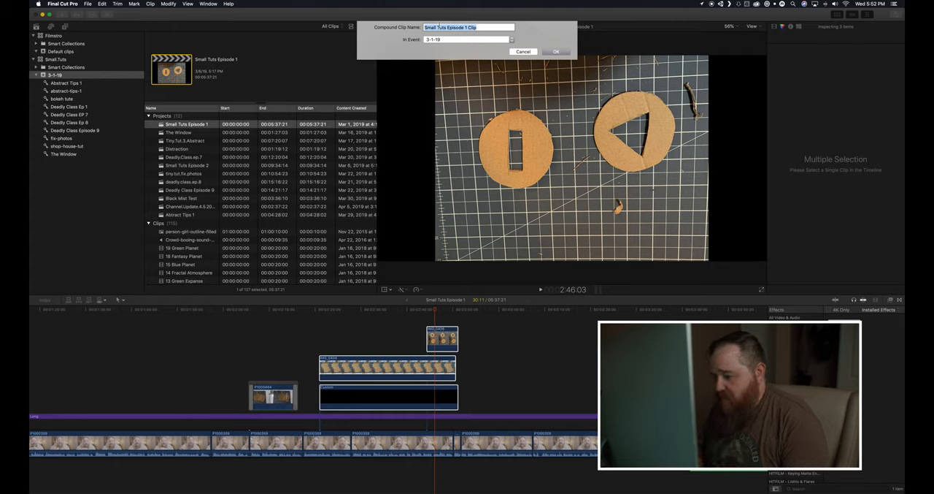
text(cuts)
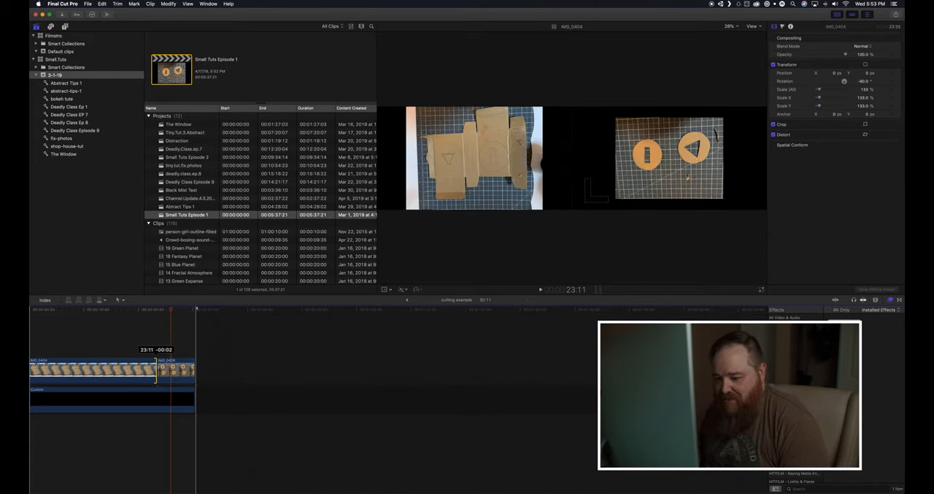
Step: Create the 'cutting example' compound clip and trim IMG_0404's end inside it
click(159, 309)
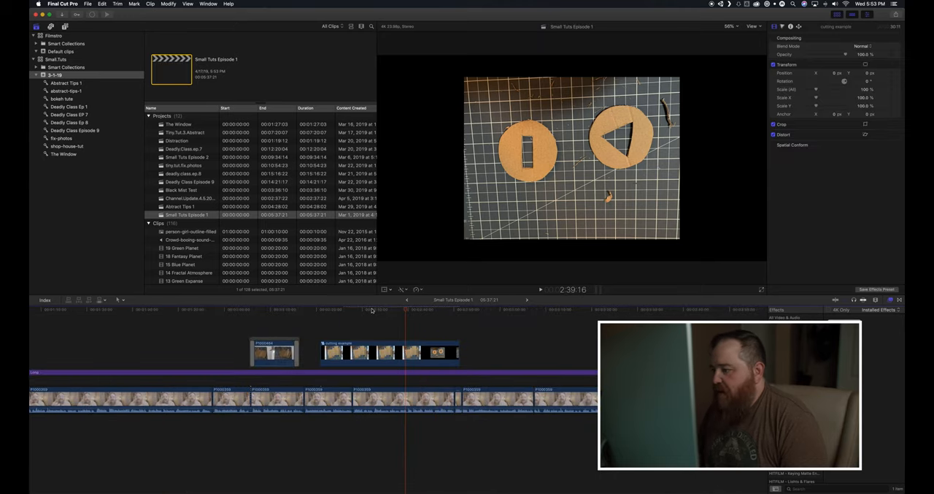
Step: Preview the updated 'cutting example' compound clip in the Small Tuts Episode 1 timeline
click(407, 309)
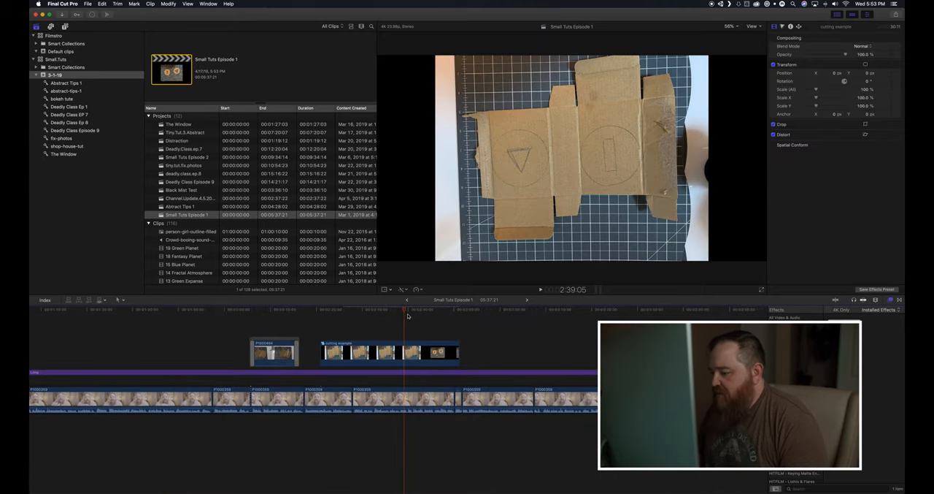